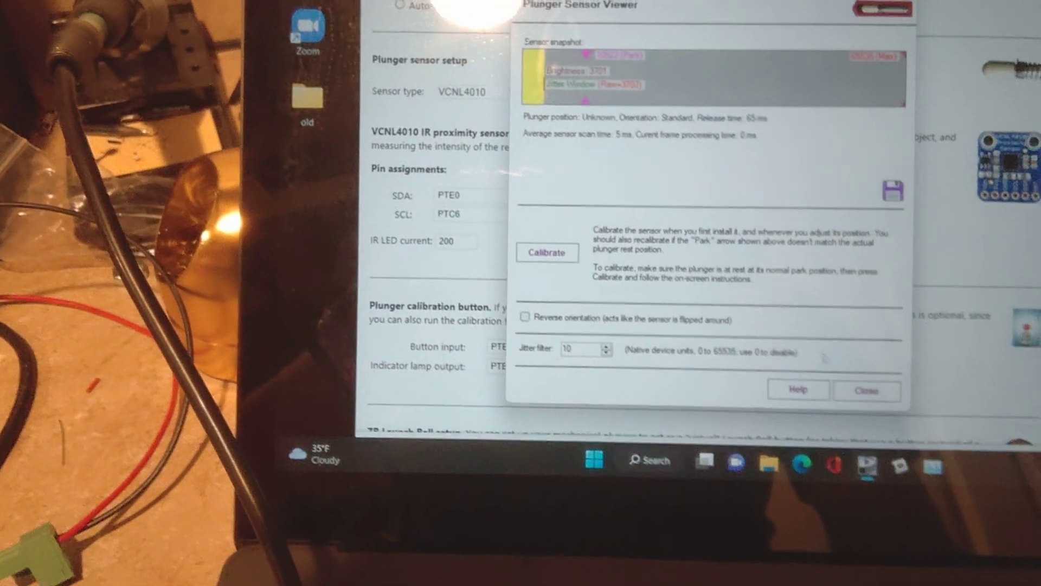
Close the Plunger Sensor Viewer after checking the VCNL4010 reading
{"action": "left_click", "coordinate": [865, 391]}
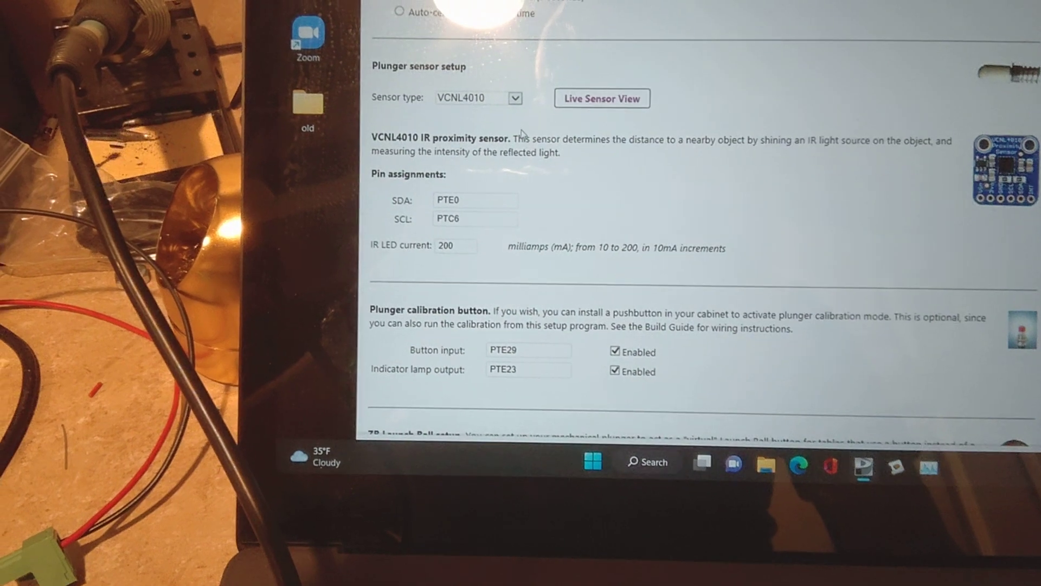